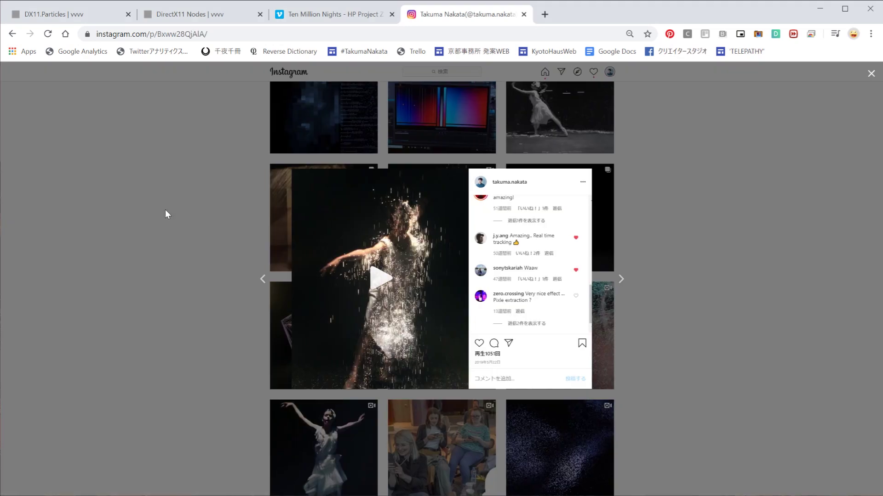
# Play the dancer particle video and advance through several following posts.
pyautogui.click(381, 277)
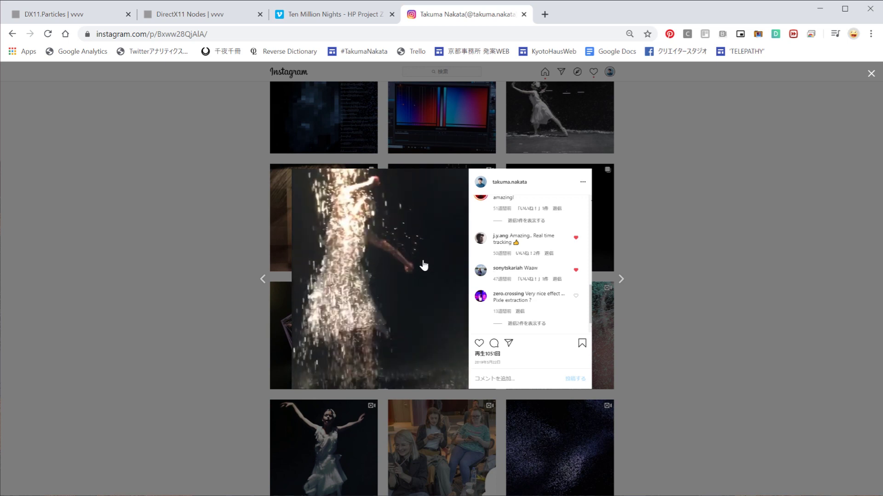
pyautogui.click(869, 74)
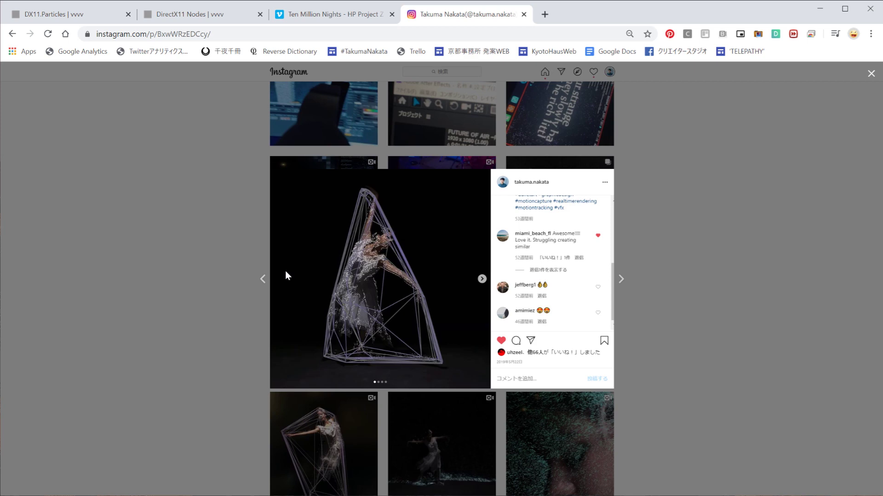
pyautogui.click(620, 279)
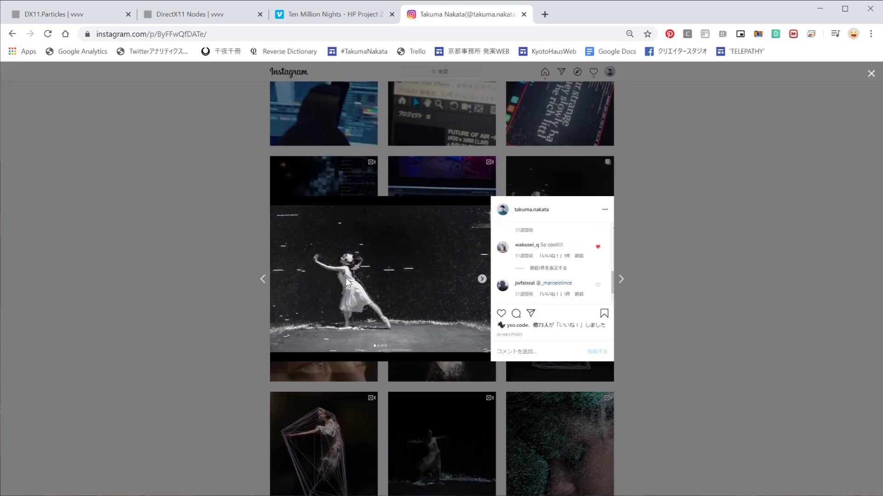
pyautogui.click(875, 72)
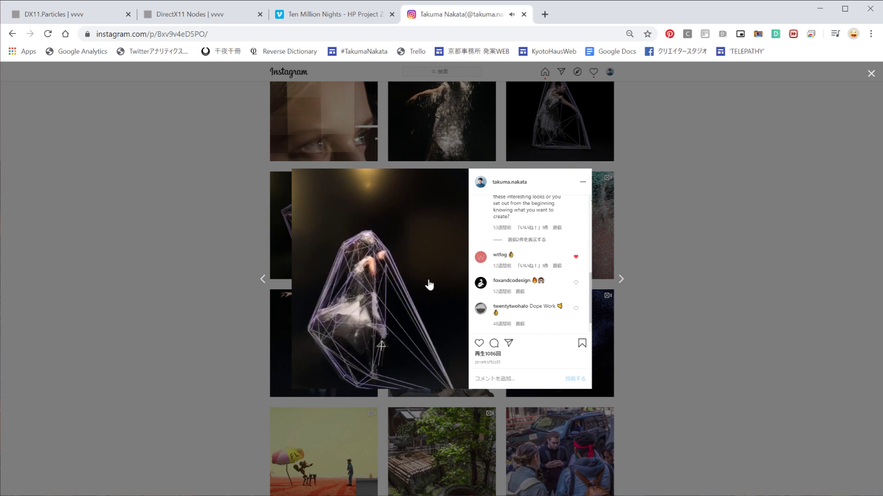
# Return to the grid, view the dancer-on-dark-stage post, and close it again.
pyautogui.click(871, 74)
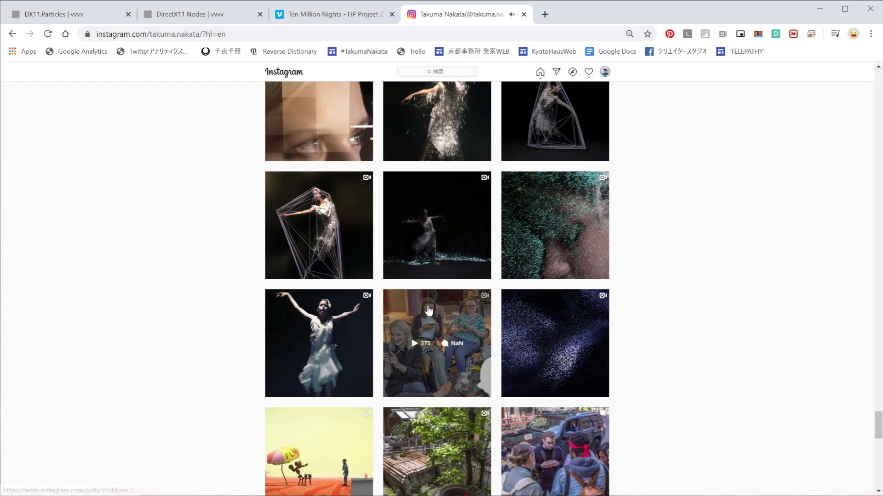
pyautogui.click(436, 343)
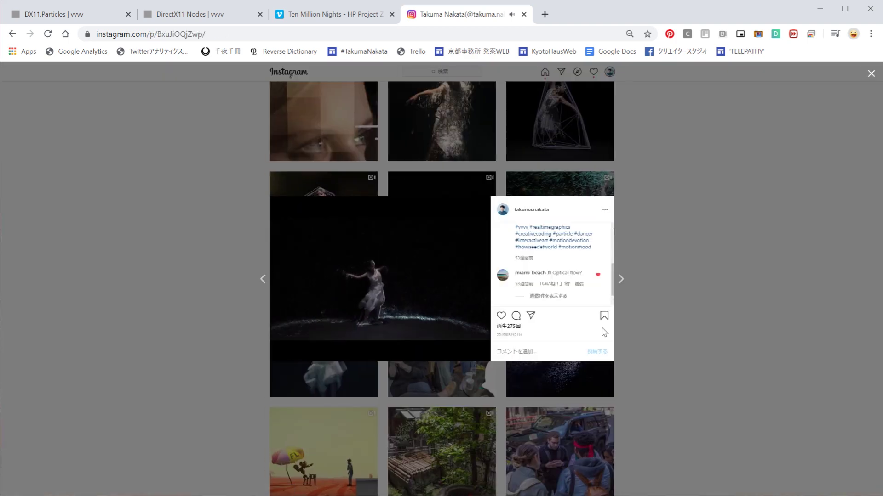
pyautogui.click(871, 73)
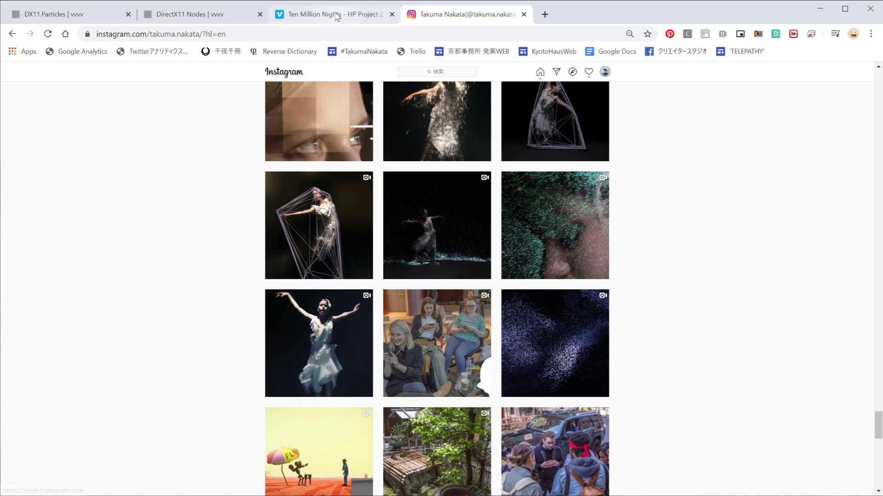
# Skip ahead and resume the Ten Million Nights video, then move to the DirectX11 Nodes page.
pyautogui.click(331, 13)
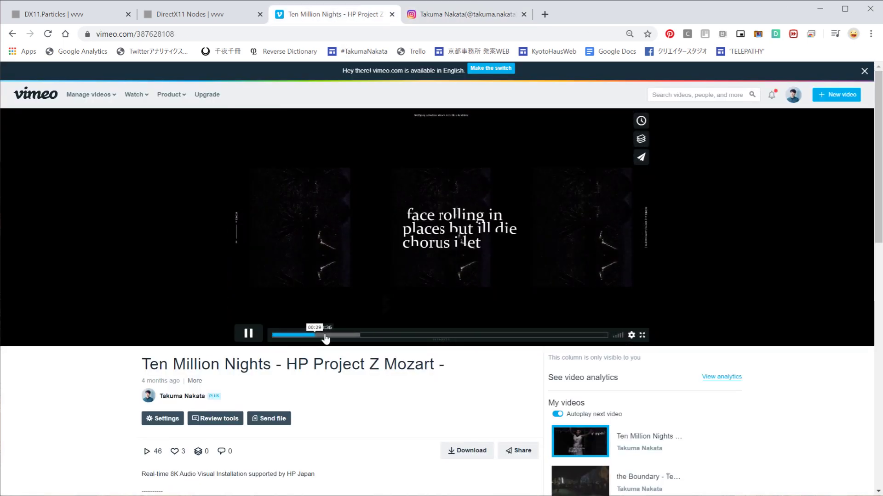
pyautogui.moveTo(325, 334); pyautogui.dragTo(339, 335)
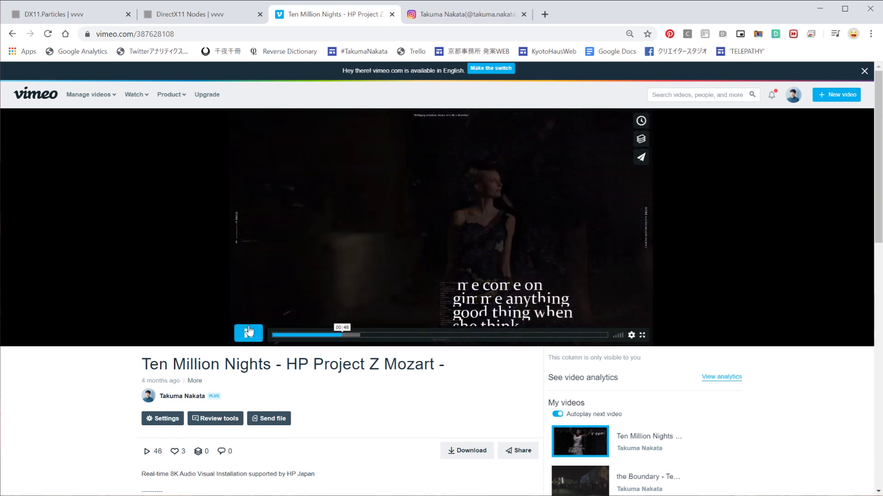
pyautogui.click(248, 333)
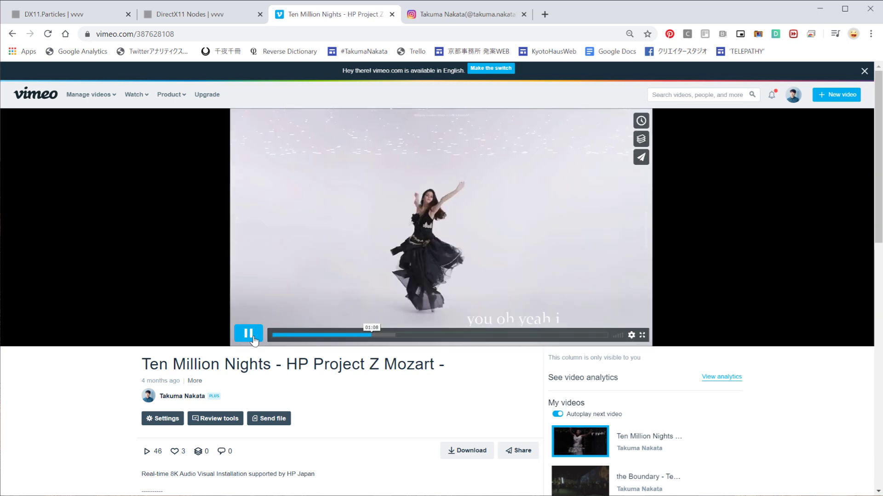
pyautogui.click(197, 14)
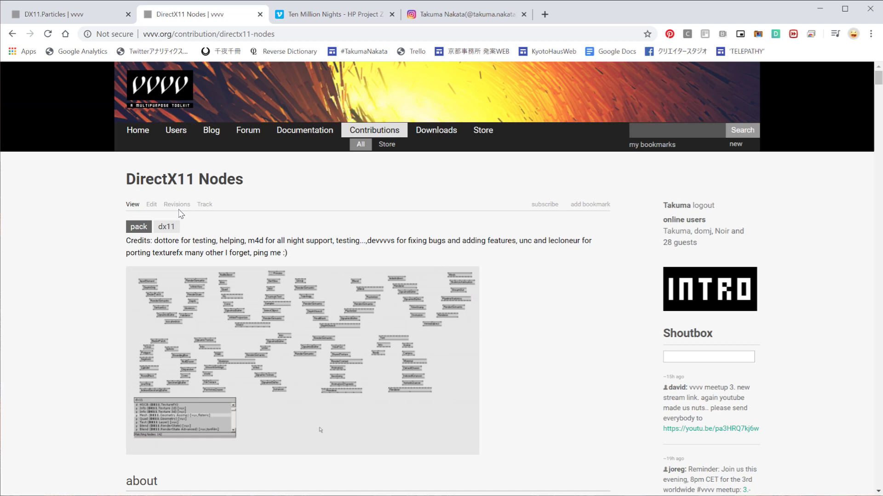
# Scroll the DX11.Particles pack page down to its 64bit and 32bit download files.
pyautogui.scroll(-3)
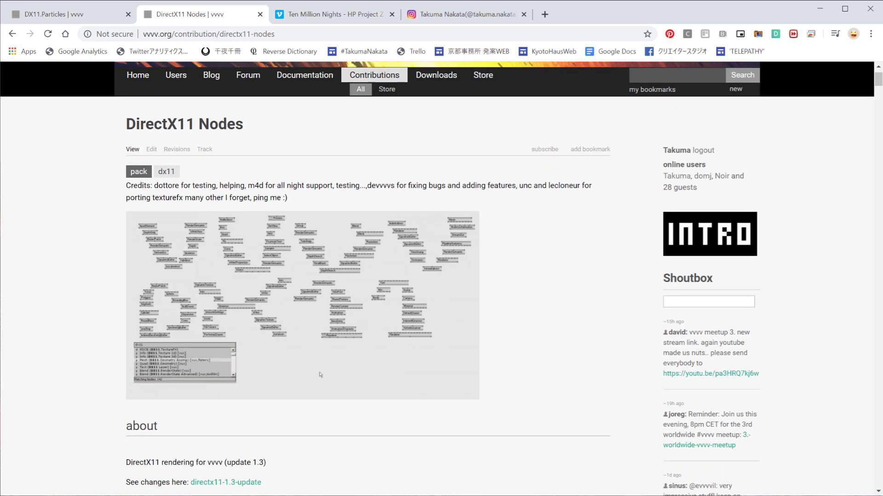
pyautogui.click(67, 14)
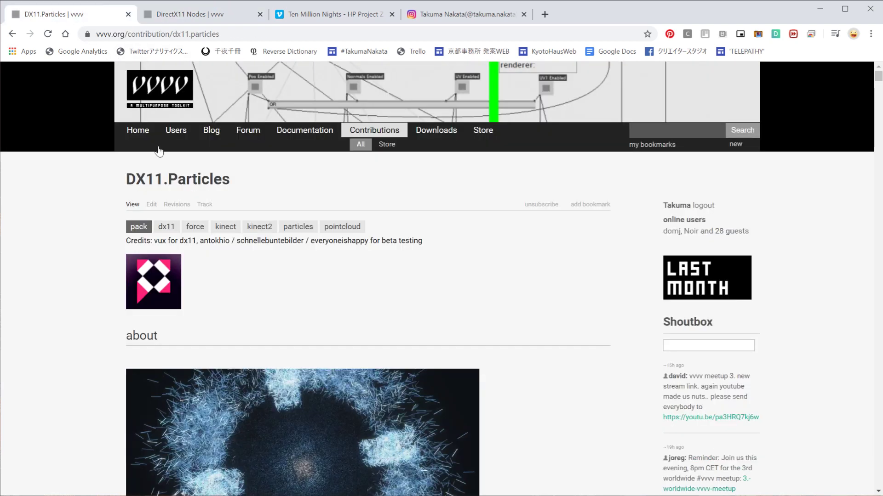
pyautogui.scroll(-3)
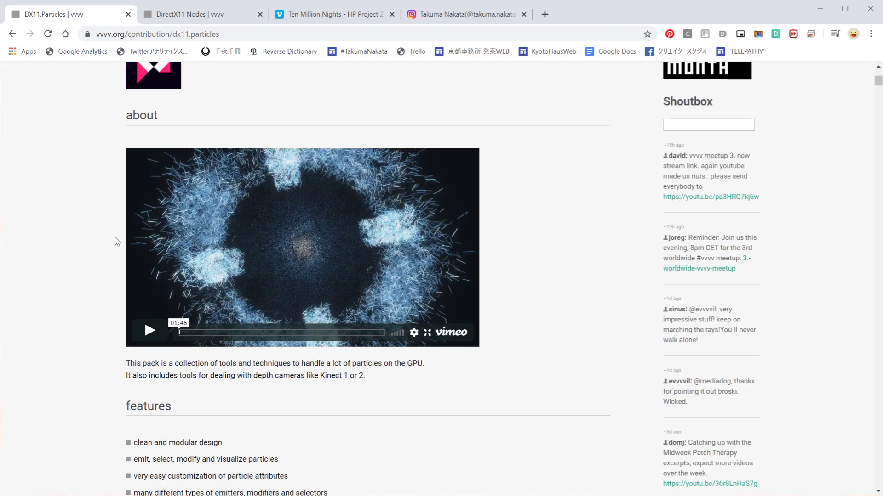
pyautogui.scroll(-3)
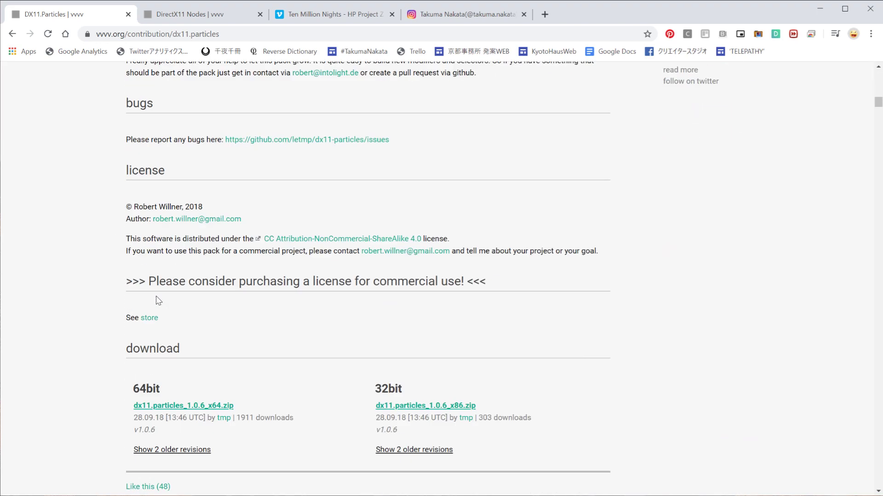
pyautogui.scroll(-3)
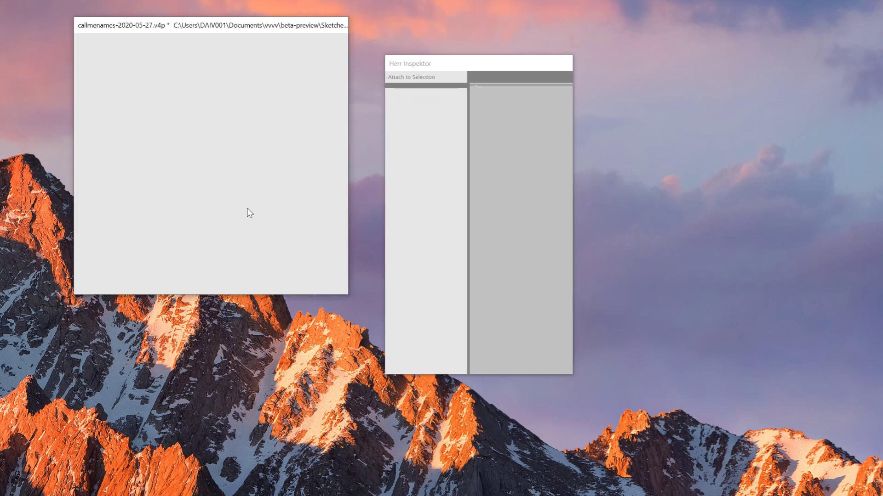
# Search the NodeBrowser for 'particle texture 2d' to list nodes like Force and Velocity.
pyautogui.doubleClick(249, 213)
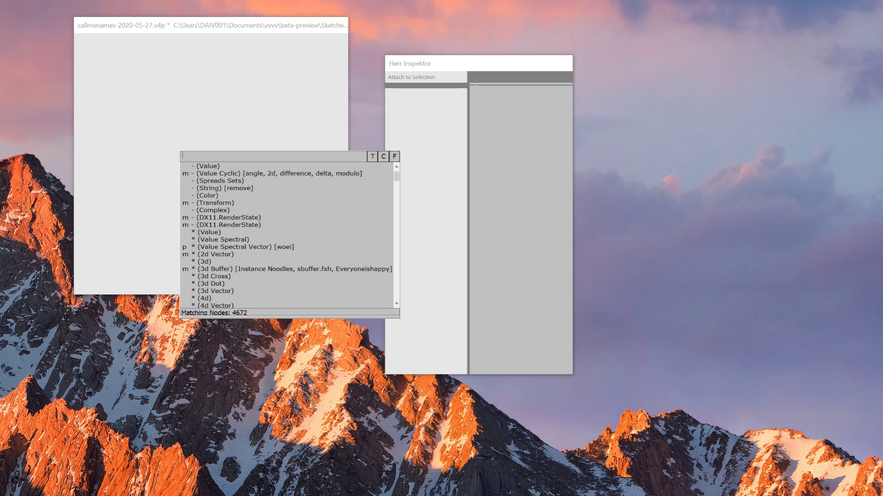
pyautogui.write('particle texture')
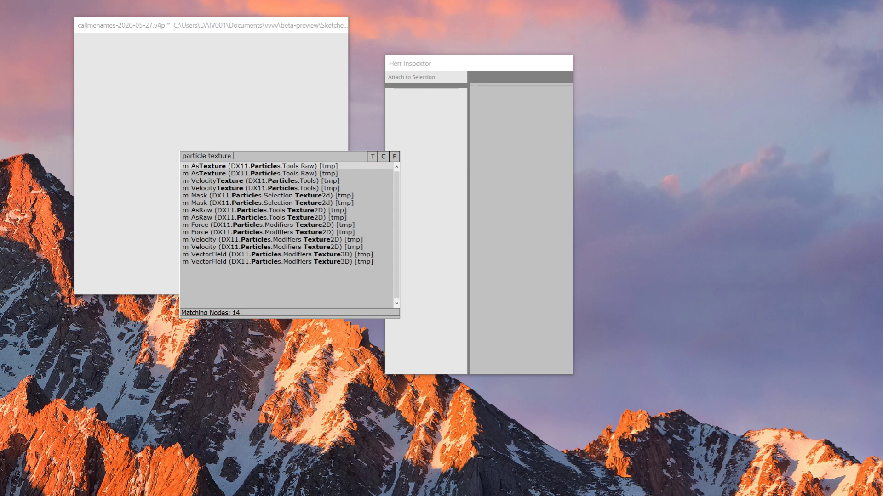
pyautogui.write('2d')
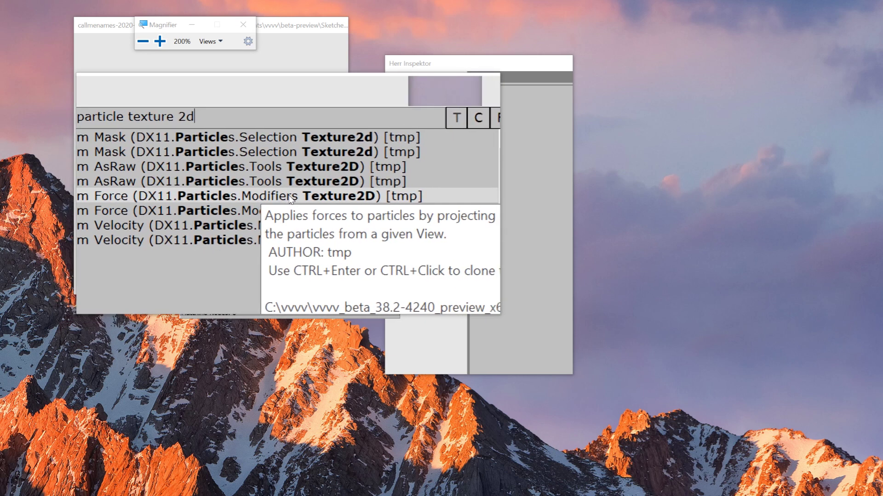
# Open the Force (DX11.Particles.Modifiers Texture2D) help patch with its preview running.
pyautogui.click(250, 196)
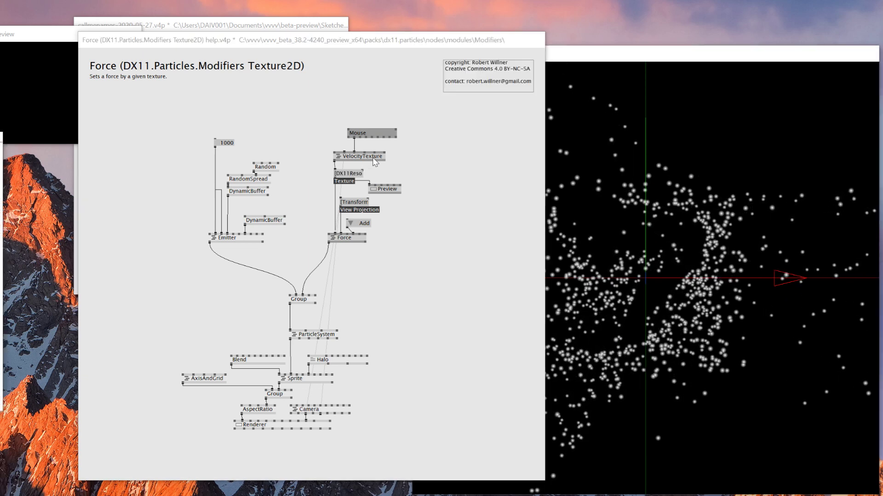
# Start a node search in an empty area of the Force help patch.
pyautogui.doubleClick(365, 156)
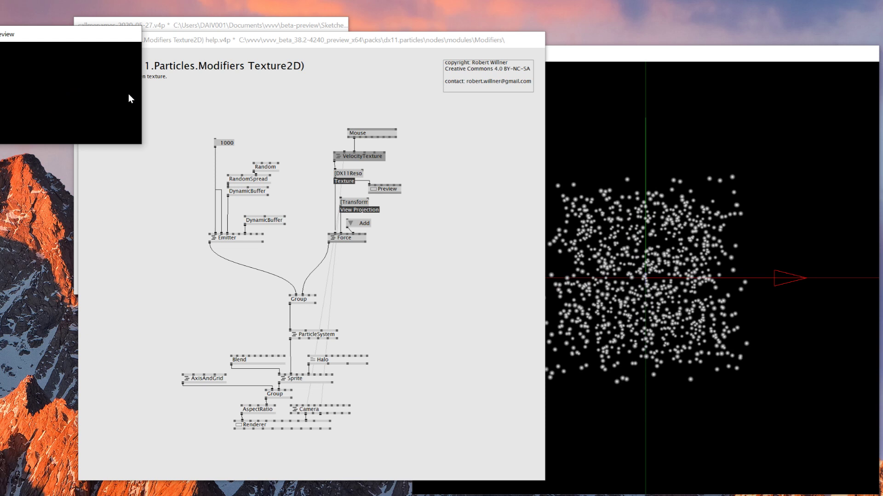
pyautogui.moveTo(101, 101)
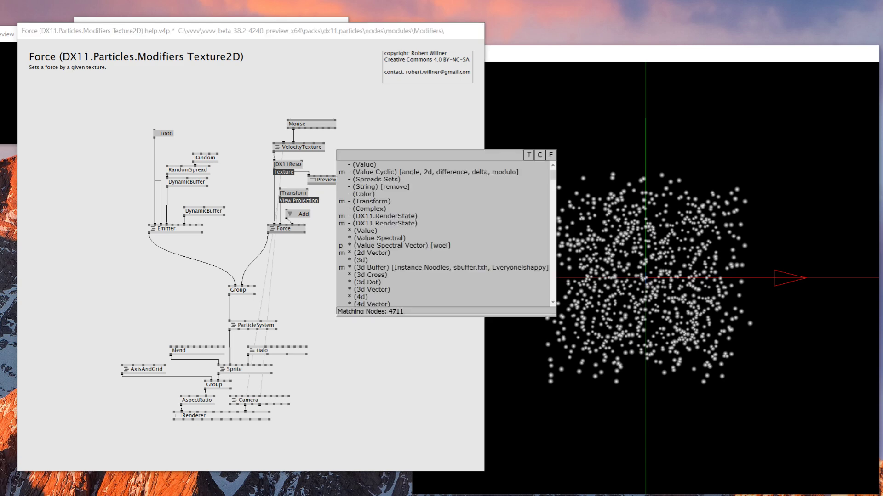
# Create an OpticalFlow node via 'optic' and place it right of VelocityTexture.
pyautogui.write('optic')
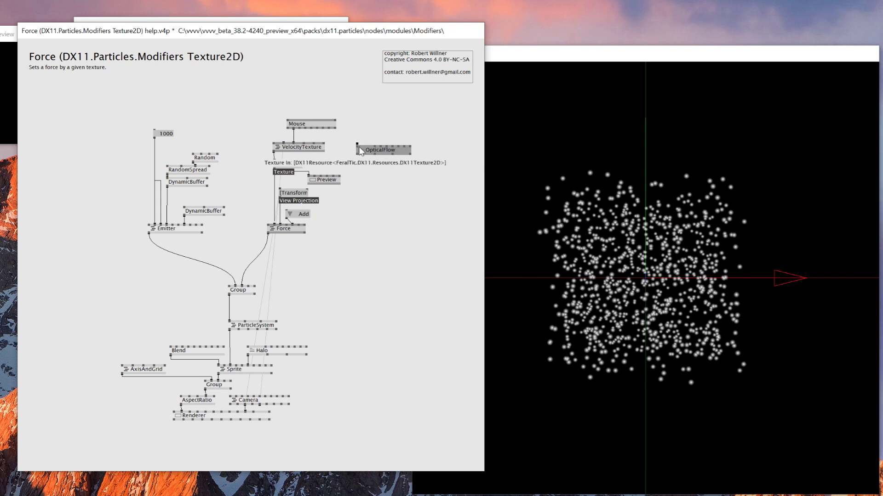
pyautogui.moveTo(381, 147)
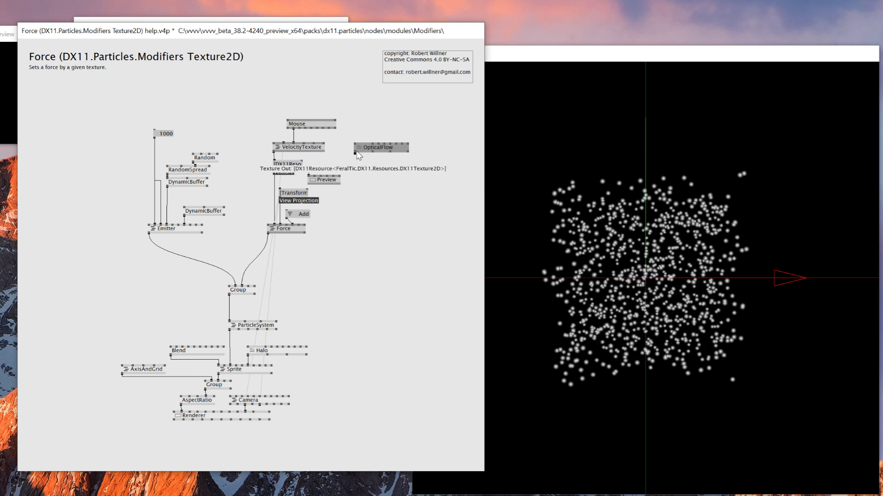
pyautogui.moveTo(381, 147); pyautogui.dragTo(387, 196)
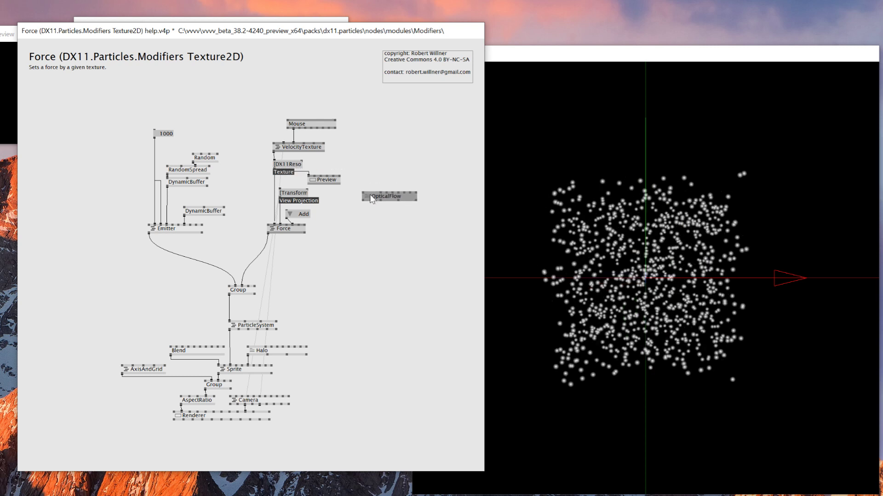
pyautogui.moveTo(390, 208)
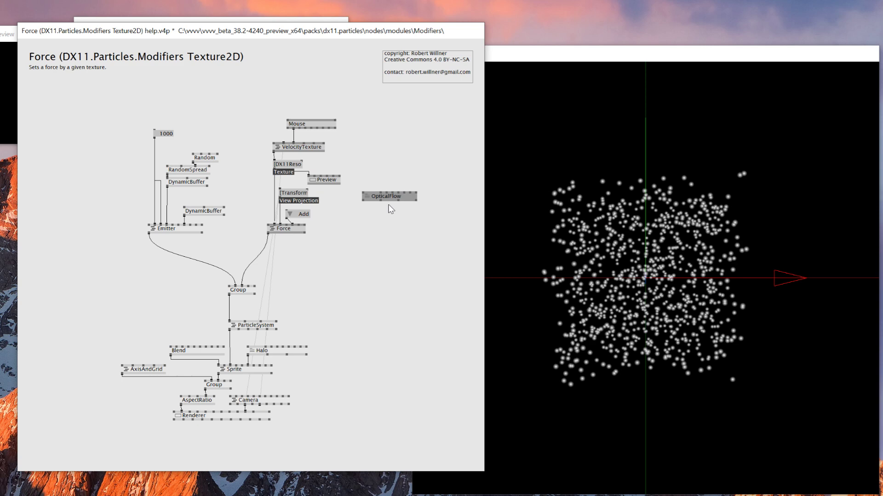
pyautogui.doubleClick(390, 196)
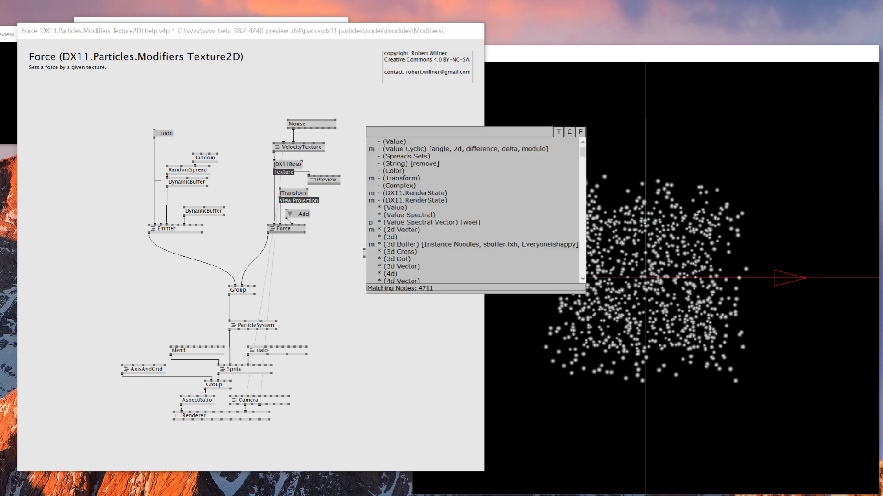
# Create Segment and Constant nodes feeding a Renderer that shows a white ellipse.
pyautogui.write('segment')
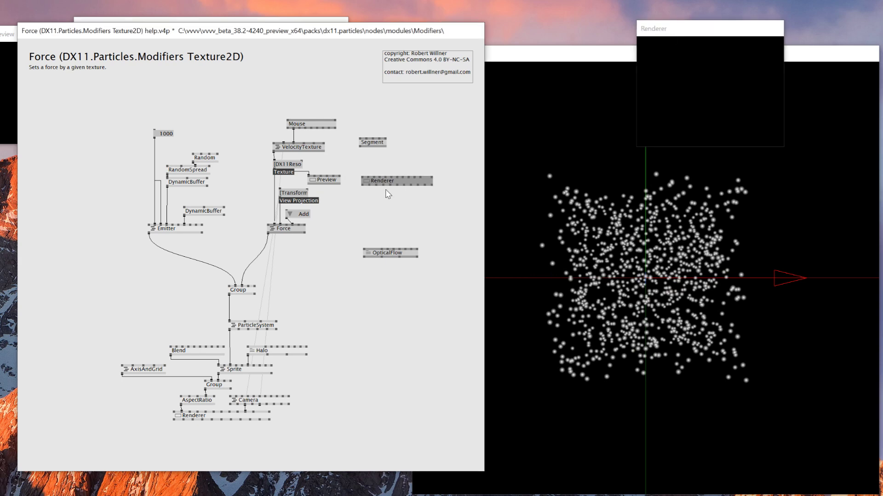
pyautogui.write('const')
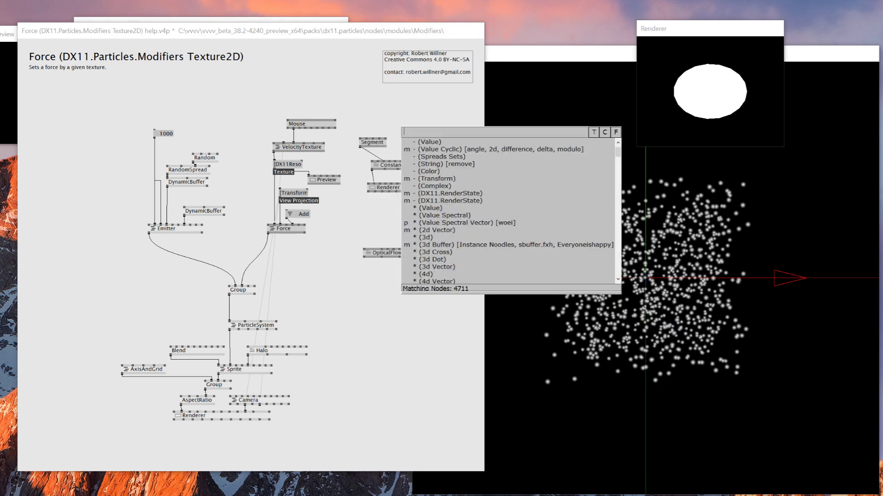
# Add a Transform for the circle and a FrameDelay feeding the render into OpticalFlow.
pyautogui.write('transfortm')
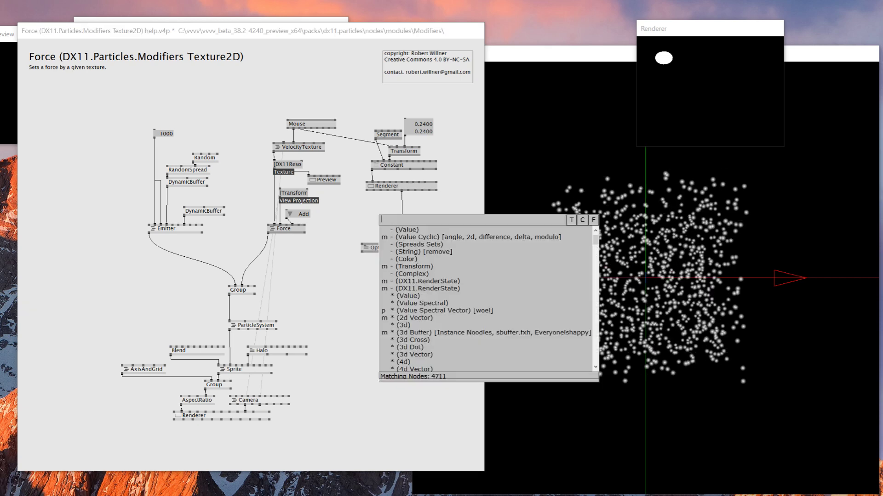
pyautogui.write('f')
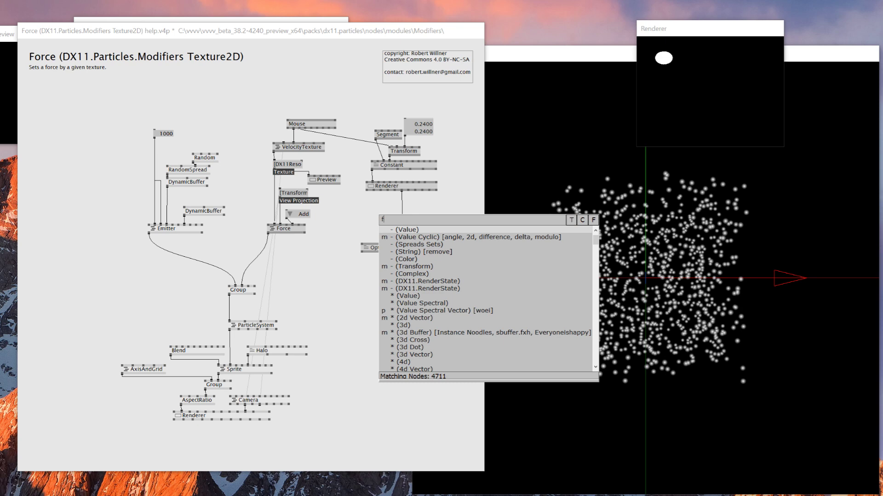
pyautogui.write('ramede')
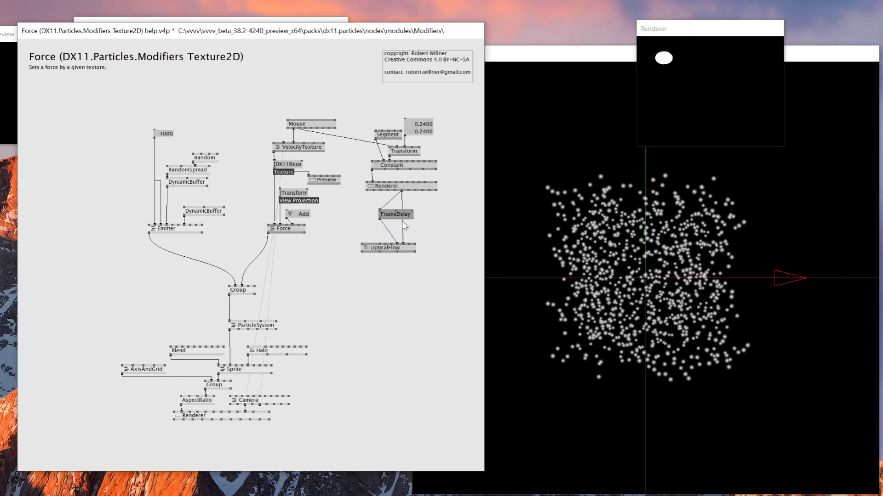
pyautogui.doubleClick(396, 214)
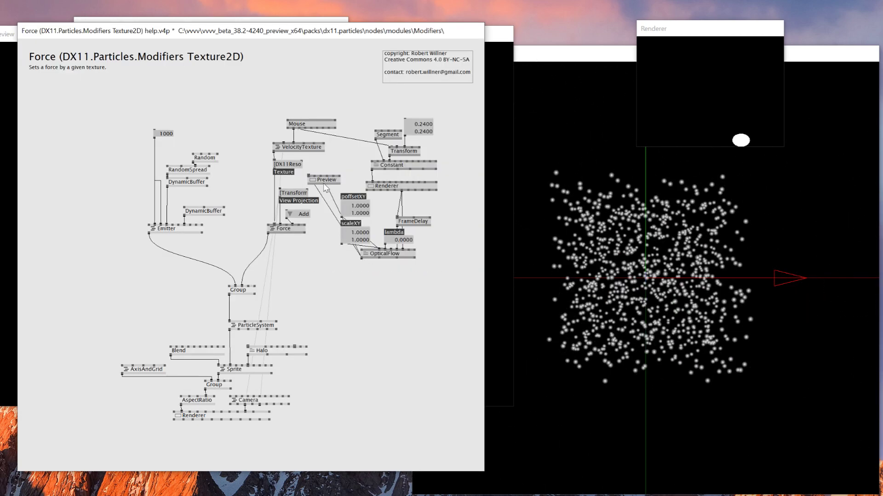
pyautogui.moveTo(284, 172)
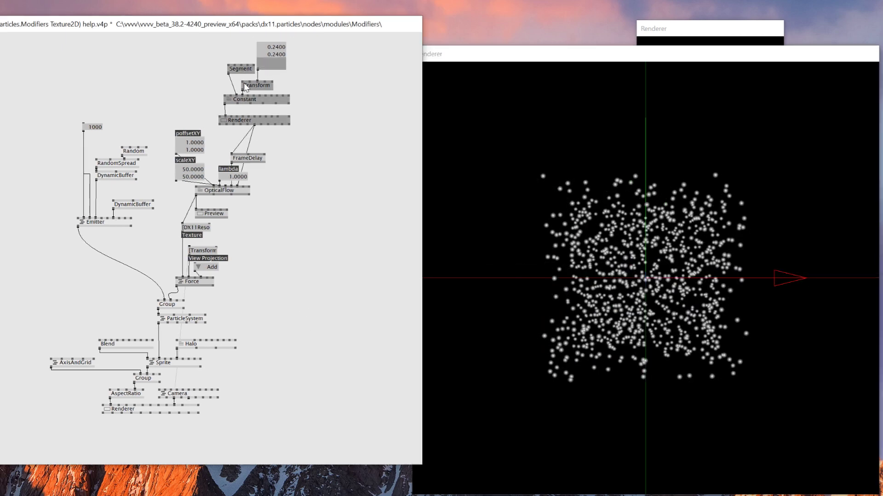
# Add a Mouse node driving the Segment and set OpticalFlow's X offset to -1.
pyautogui.write('mou')
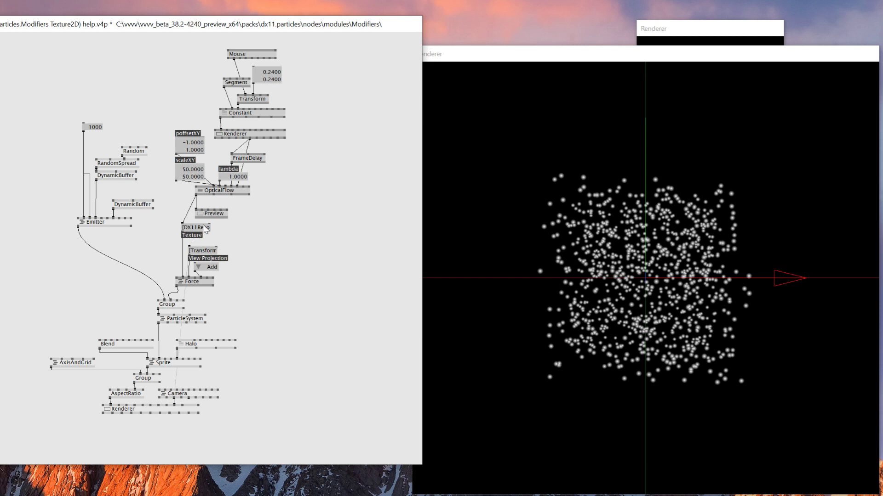
pyautogui.moveTo(286, 234)
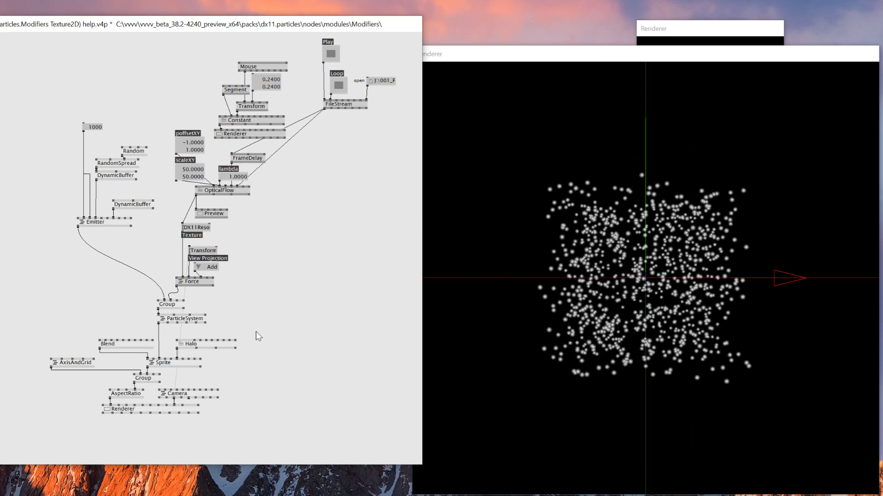
# Add a FullscreenQuad fed by the FileStream video and place it beside the Group before the Renderer.
pyautogui.write('fullscreenQuad')
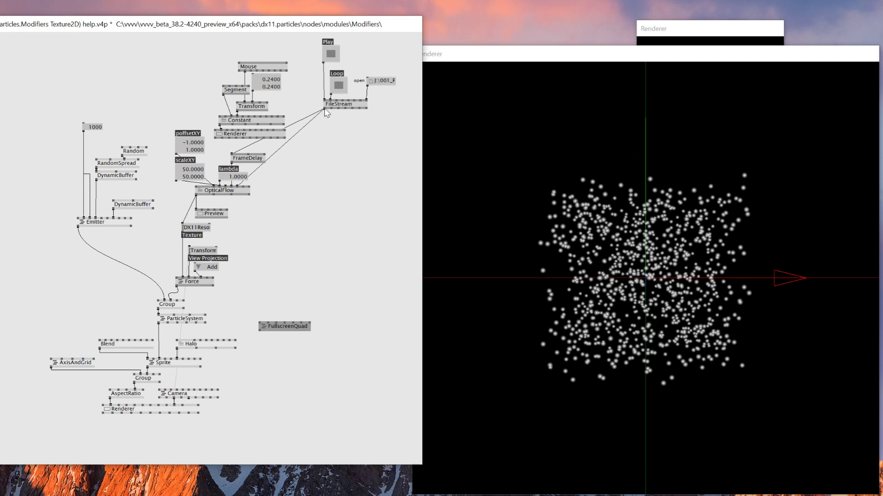
pyautogui.moveTo(325, 106); pyautogui.dragTo(265, 326)
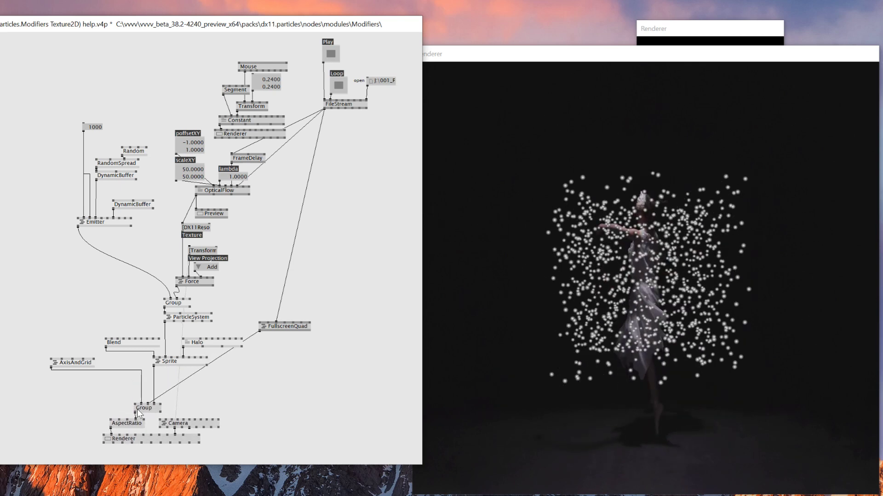
pyautogui.moveTo(285, 325); pyautogui.dragTo(172, 393)
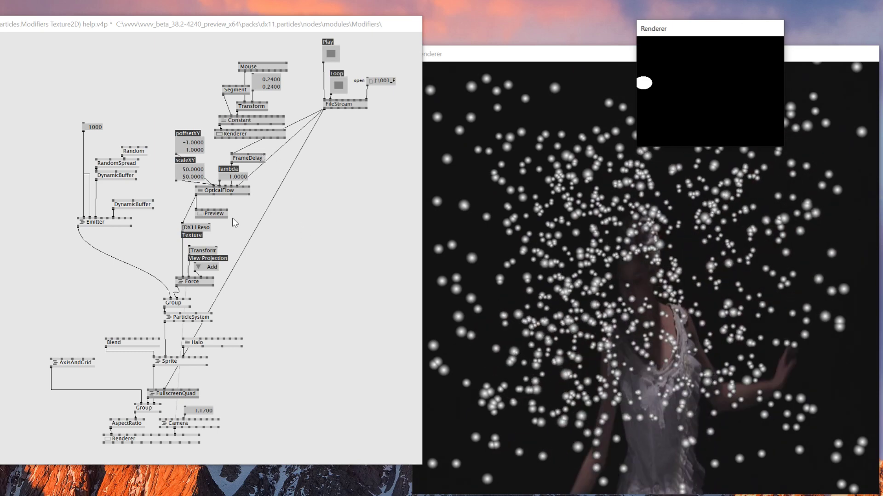
# Add an IObox of 1.17 on the Camera input so particles spread large over the video.
pyautogui.click(213, 213)
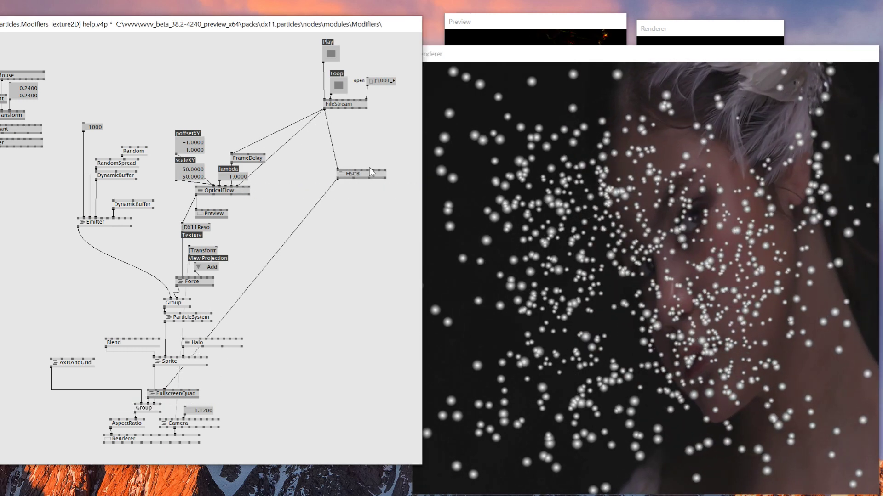
# Choose HSCB (DX11.TextureFX) as the colour filter node for the video.
pyautogui.doubleClick(353, 178)
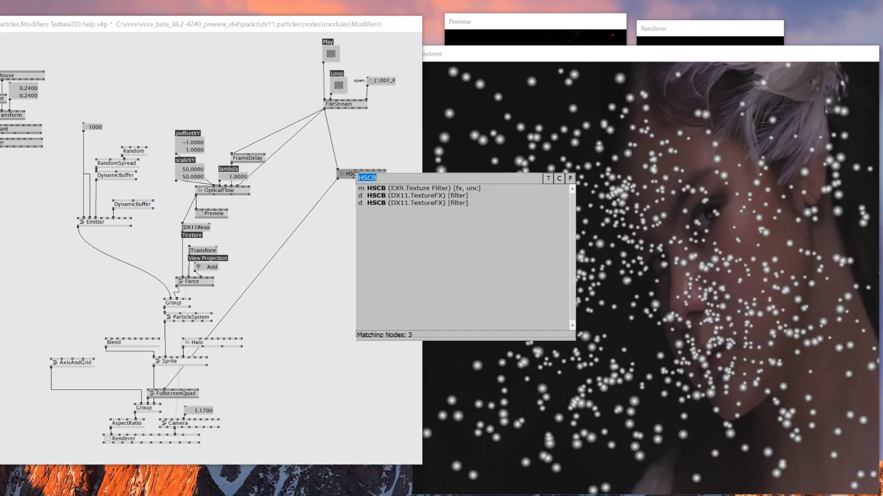
pyautogui.click(372, 188)
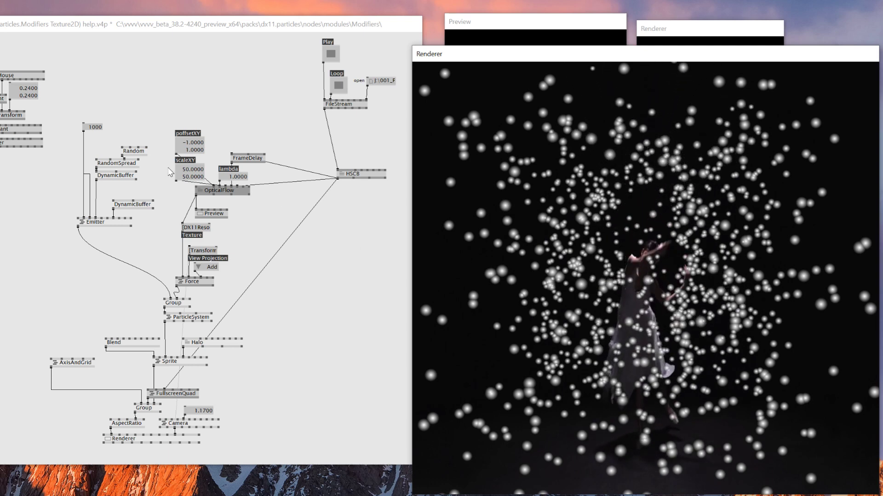
# Insert a Blur (DX11.TextureFX) node between FileStream and HSCB.
pyautogui.moveTo(185, 177); pyautogui.dragTo(175, 193)
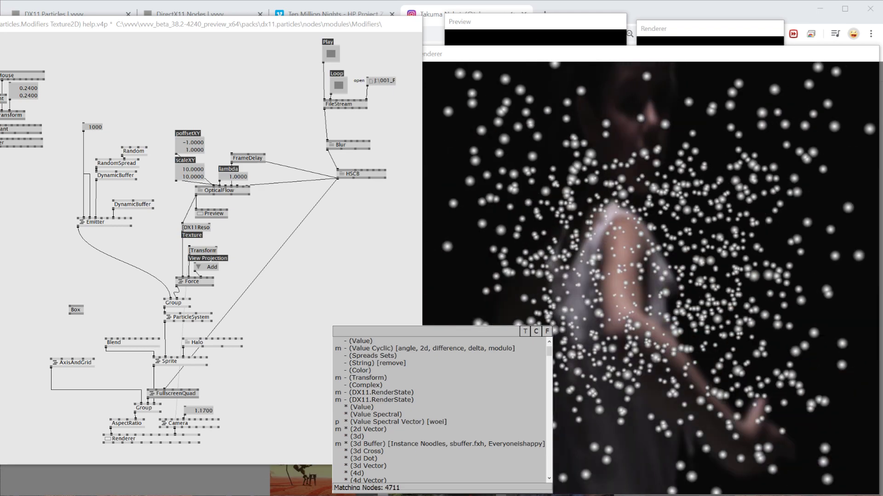
# Switch to Instagram and move to Takuma Nakata's dancer particle video post.
pyautogui.write('headin')
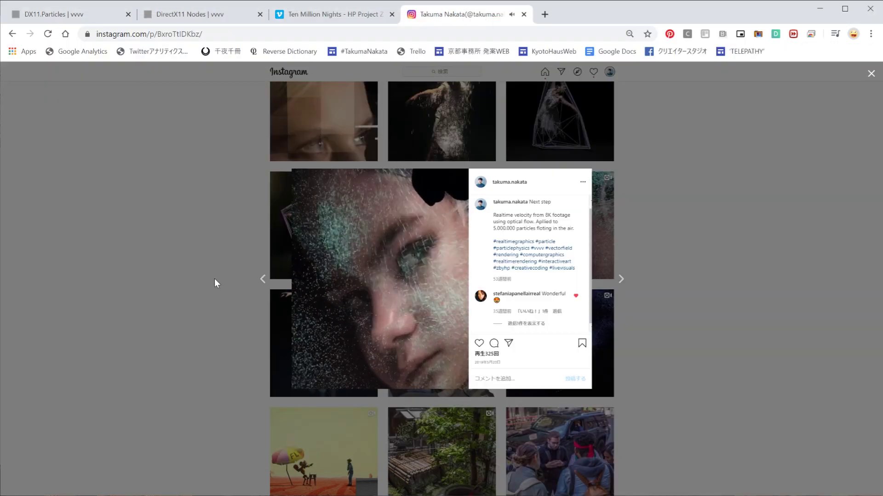
pyautogui.click(621, 278)
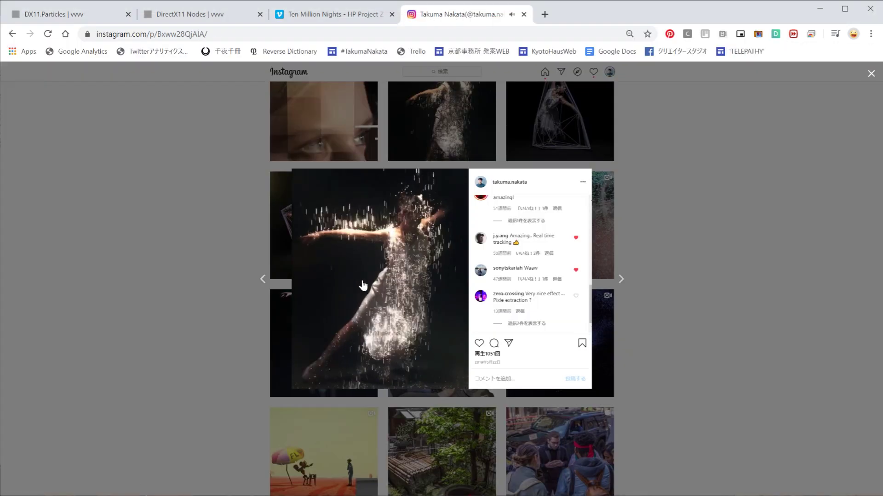